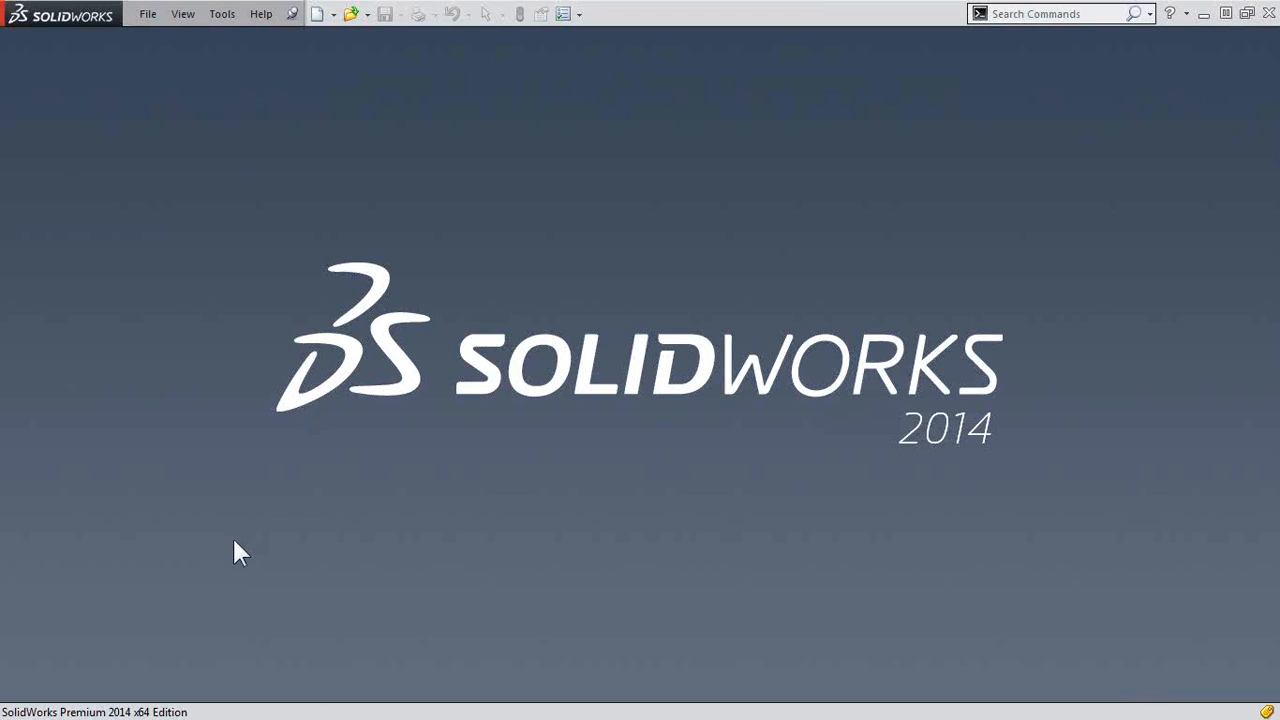
{"action": "mouse_move", "coordinate": [216, 84]}
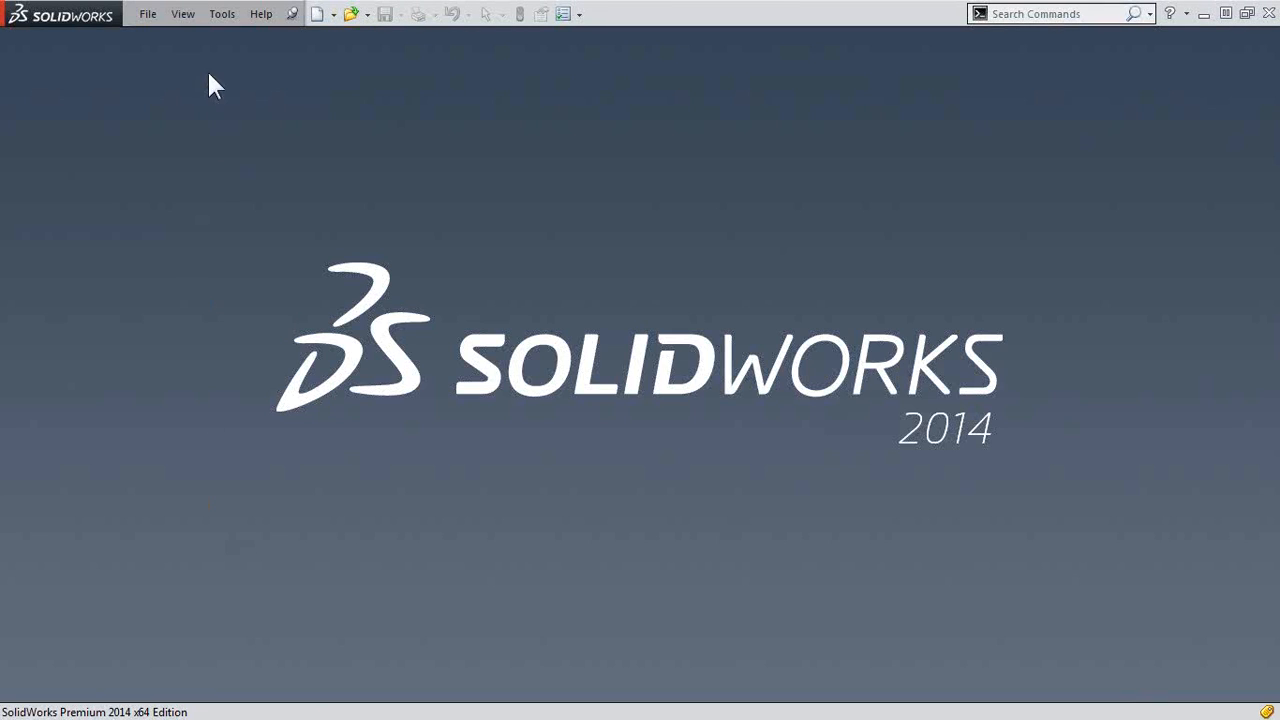
Step: Restore the Task Pane via View > Task Pane and show its SolidWorks Resources panel
{"action": "left_click", "coordinate": [182, 12]}
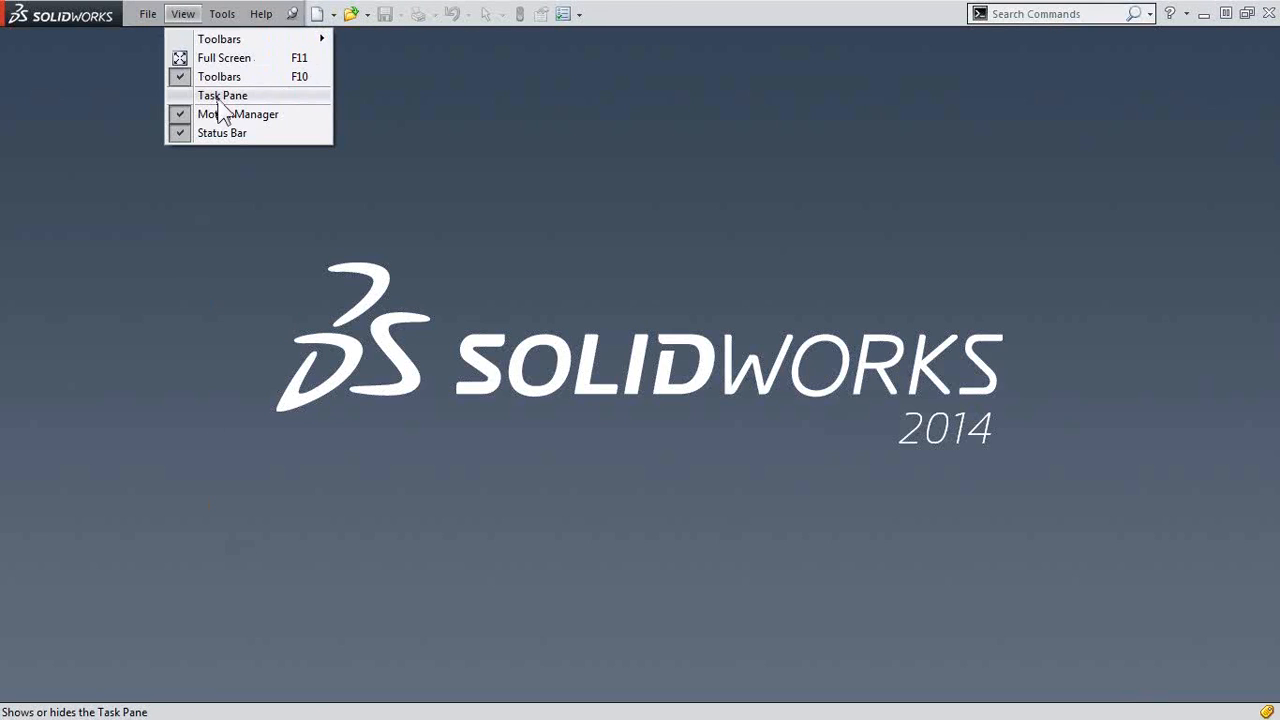
{"action": "left_click", "coordinate": [220, 96]}
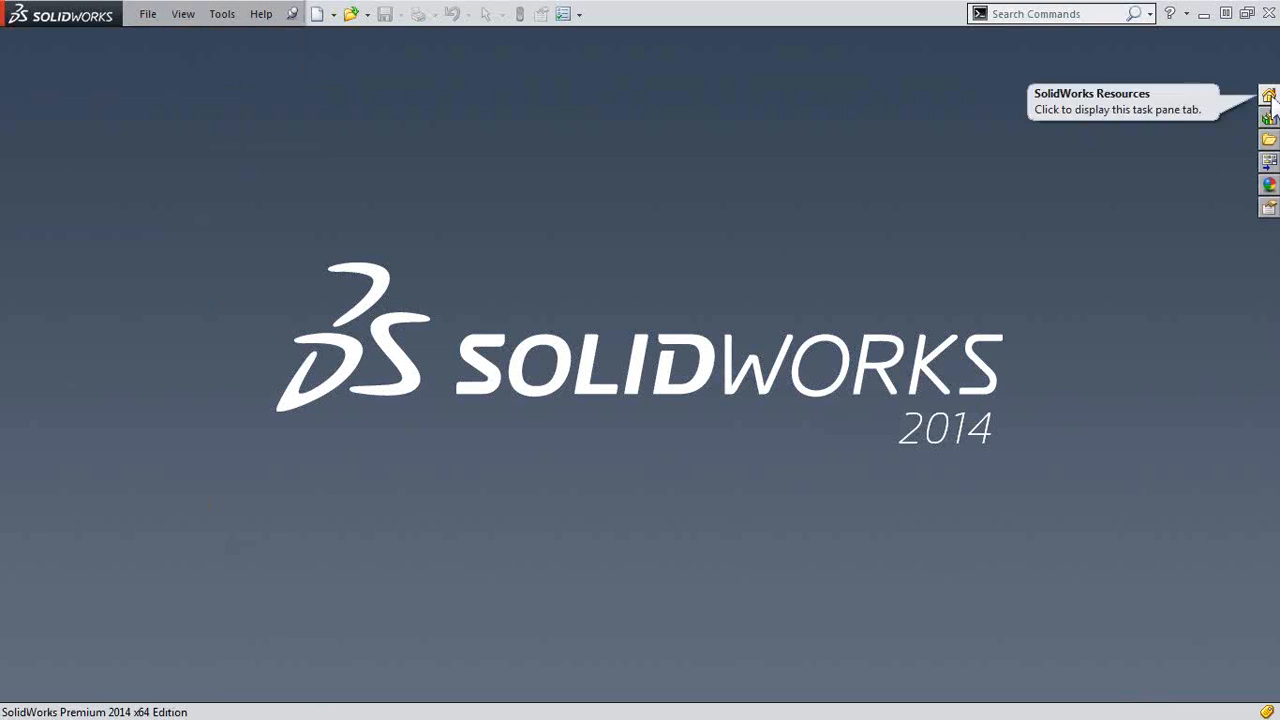
{"action": "left_click", "coordinate": [1268, 96]}
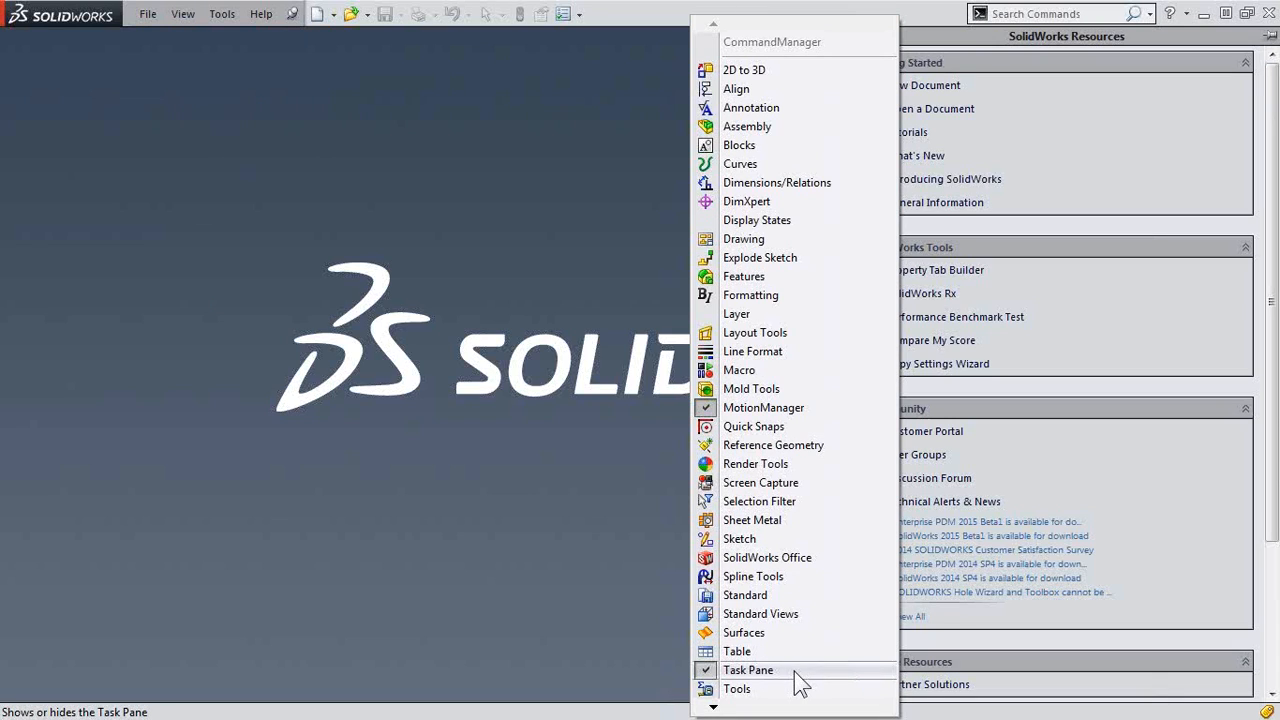
Step: Hide the Task Pane from the toolbar menu, then re-enable it from the View menu
{"action": "left_click", "coordinate": [748, 670]}
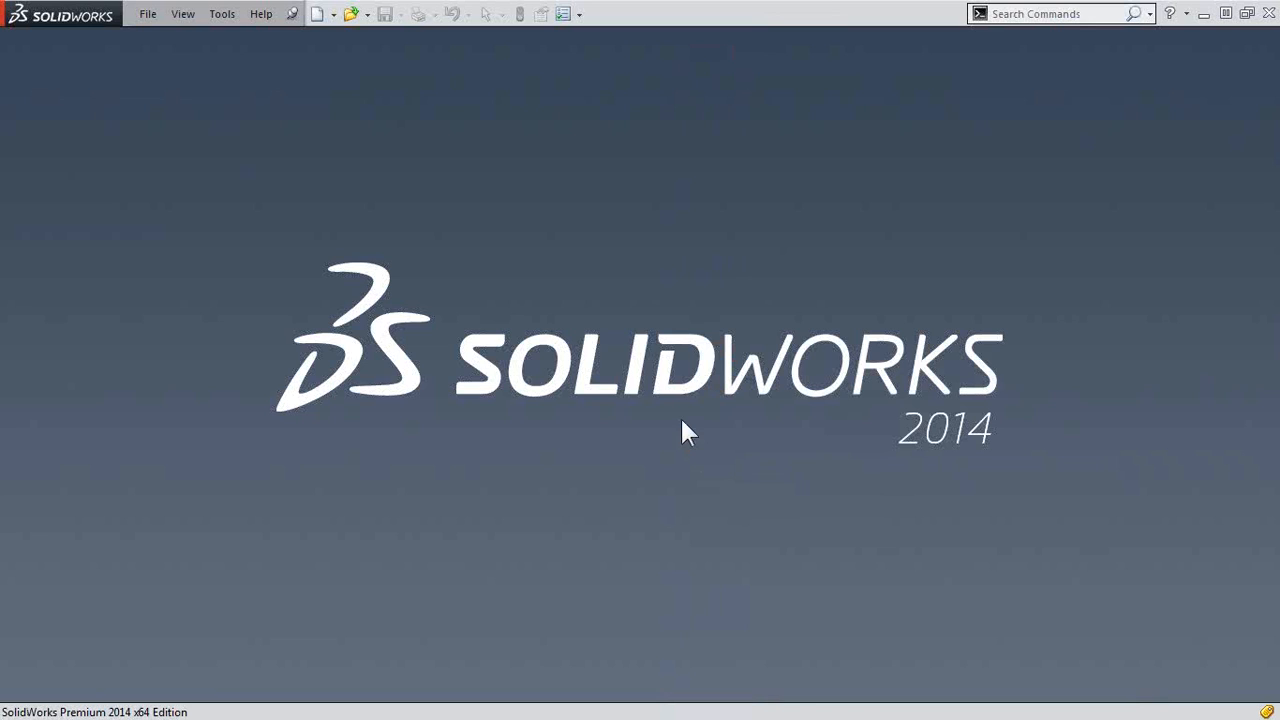
{"action": "left_click", "coordinate": [182, 12]}
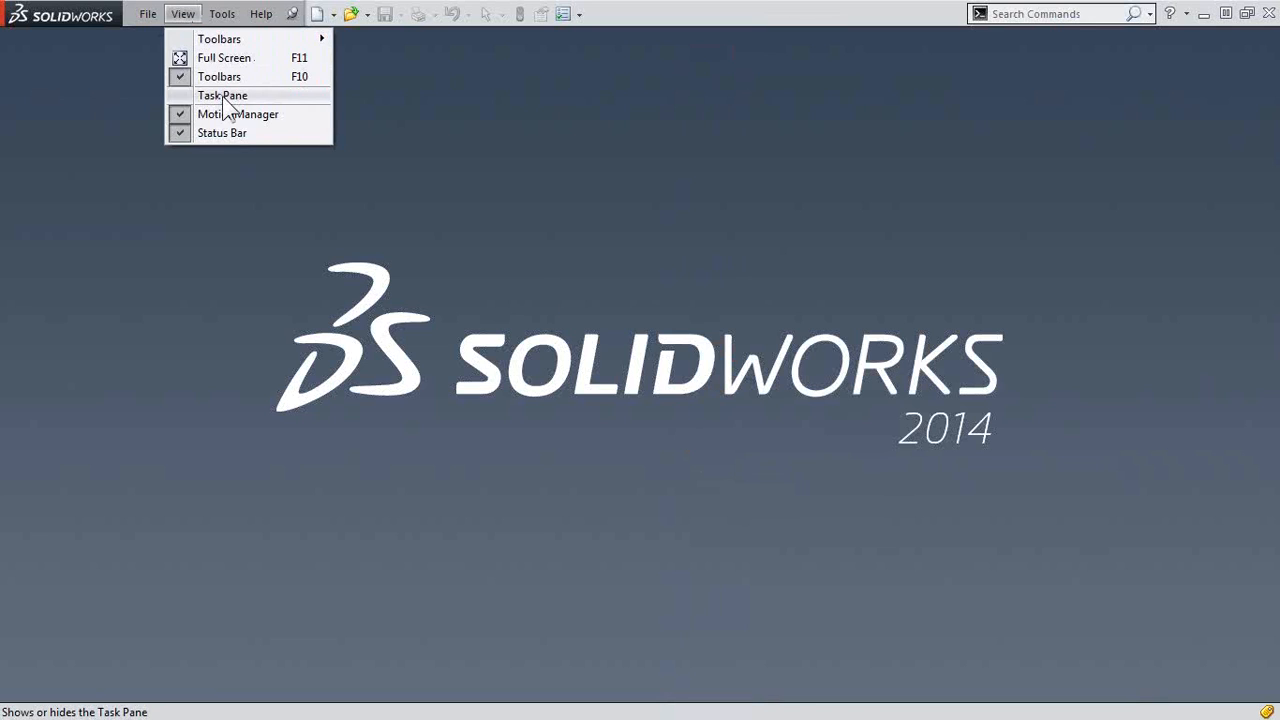
{"action": "left_click", "coordinate": [222, 96]}
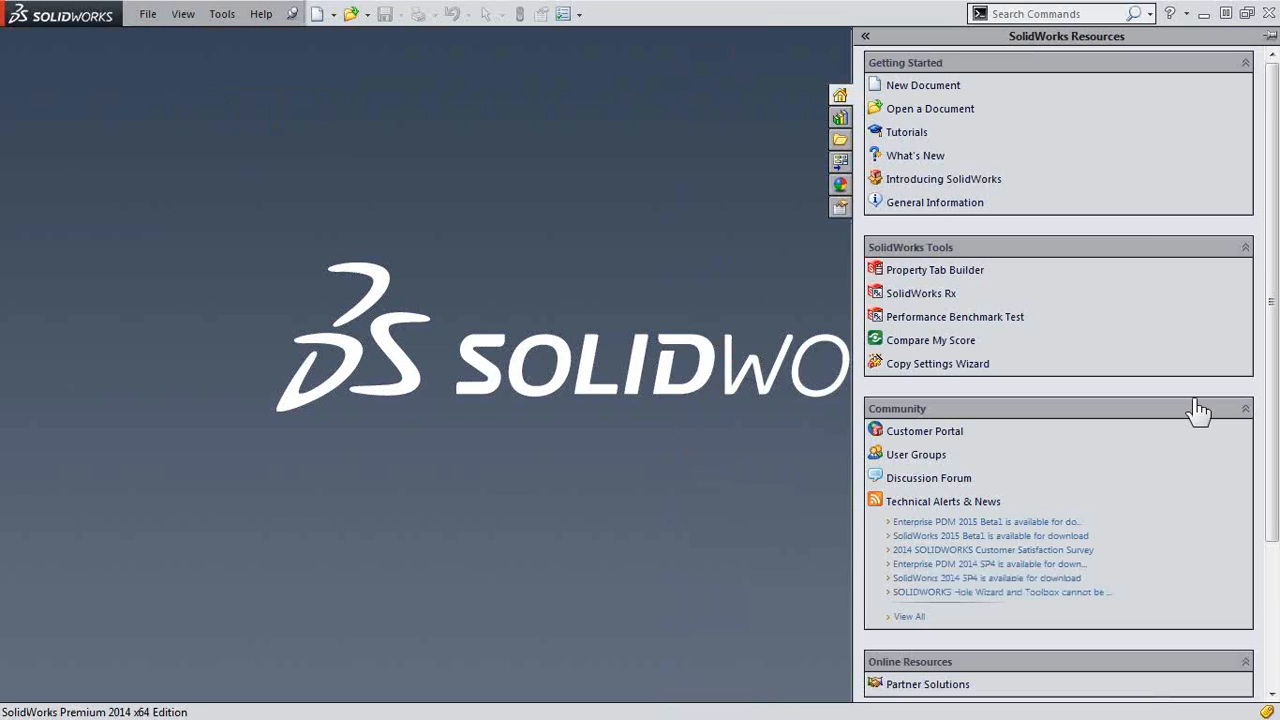
{"action": "mouse_move", "coordinate": [624, 368]}
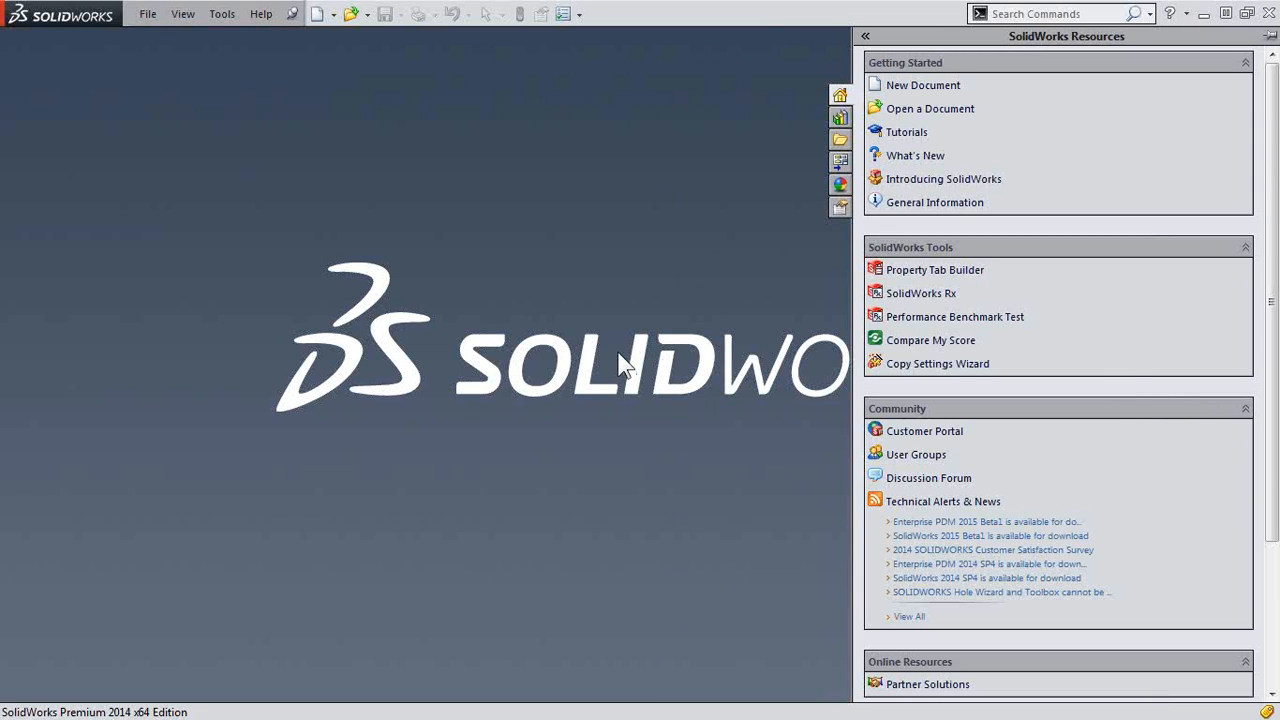
{"action": "mouse_move", "coordinate": [620, 368]}
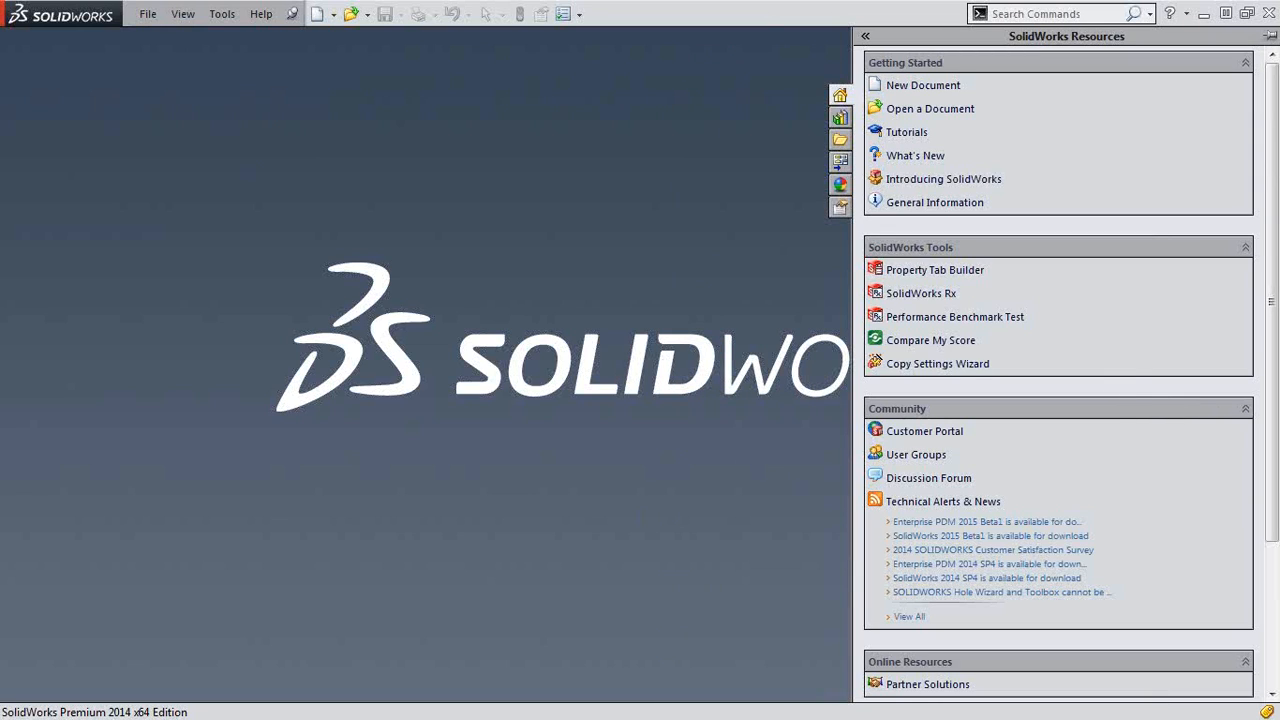